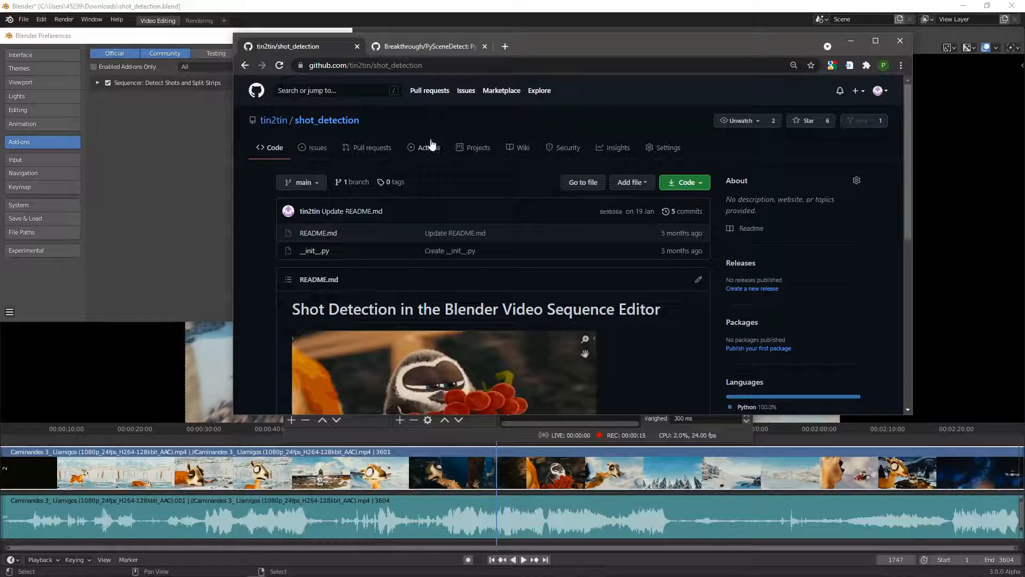
# Review the PySceneDetect repository page, then return to the shot_detection repository.
pyautogui.click(425, 46)
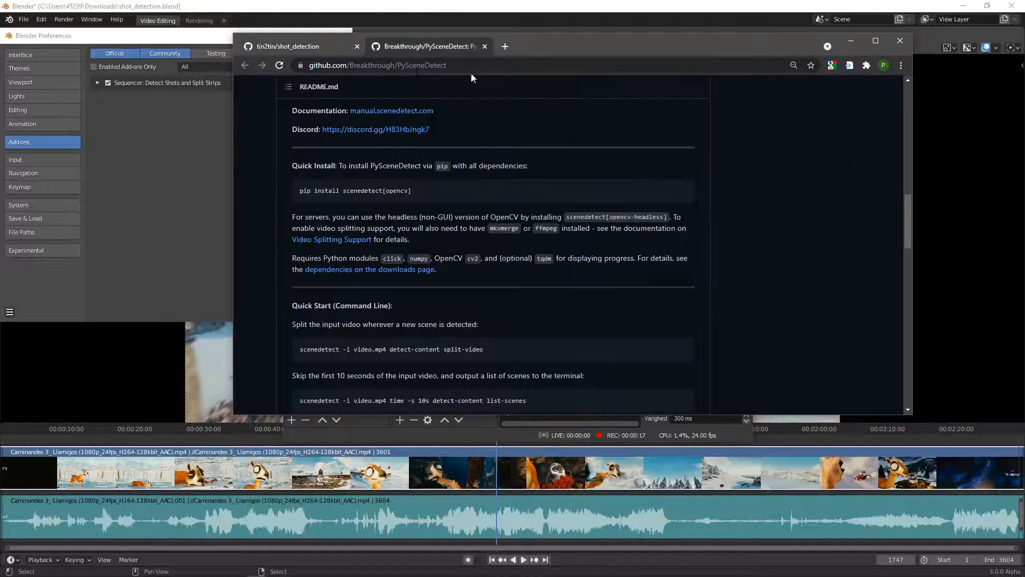
pyautogui.scroll(3)
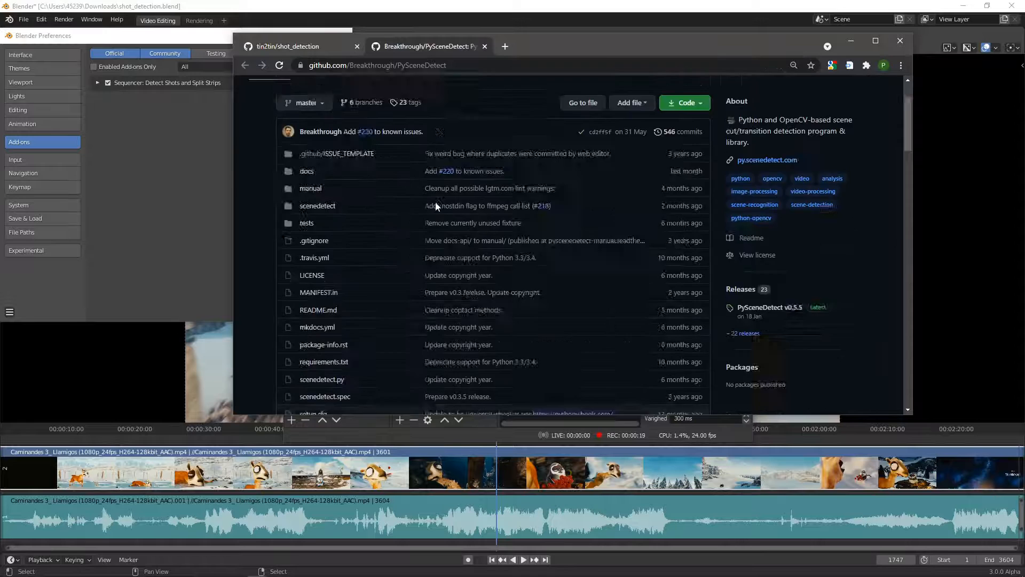
pyautogui.scroll(-3)
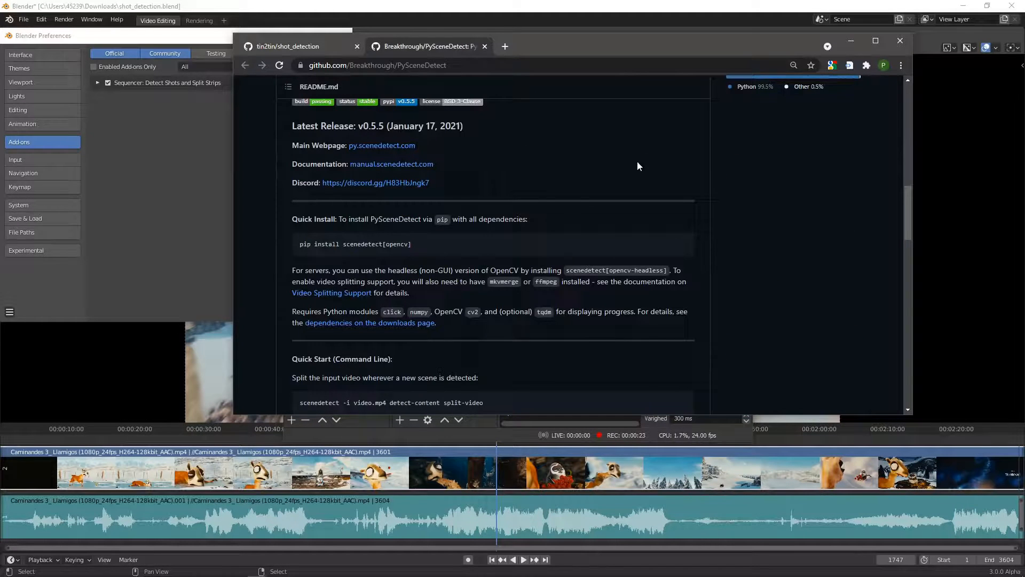
pyautogui.click(287, 46)
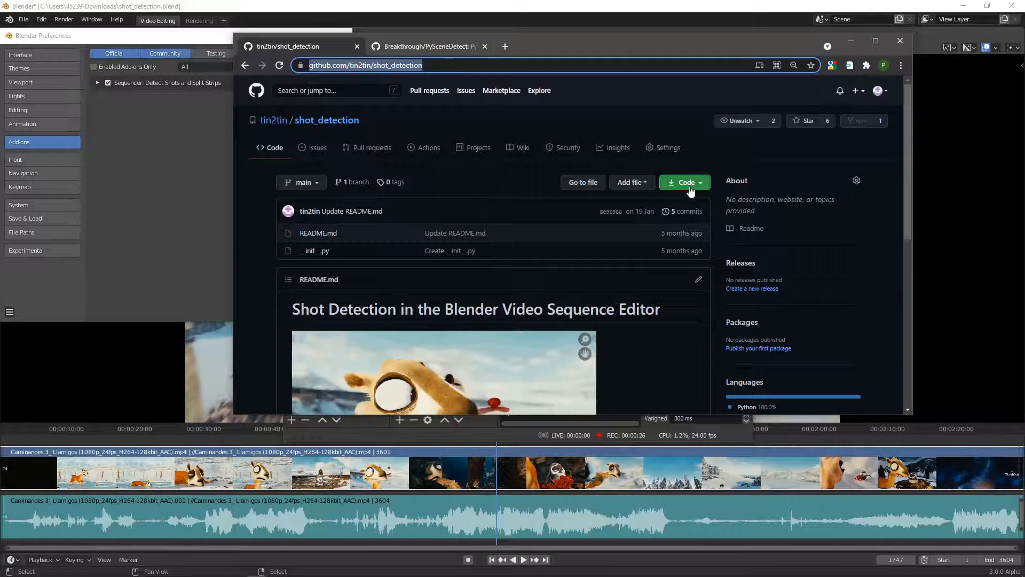
# Close the browser and the Blender Preferences window to return to the movie edit.
pyautogui.click(685, 181)
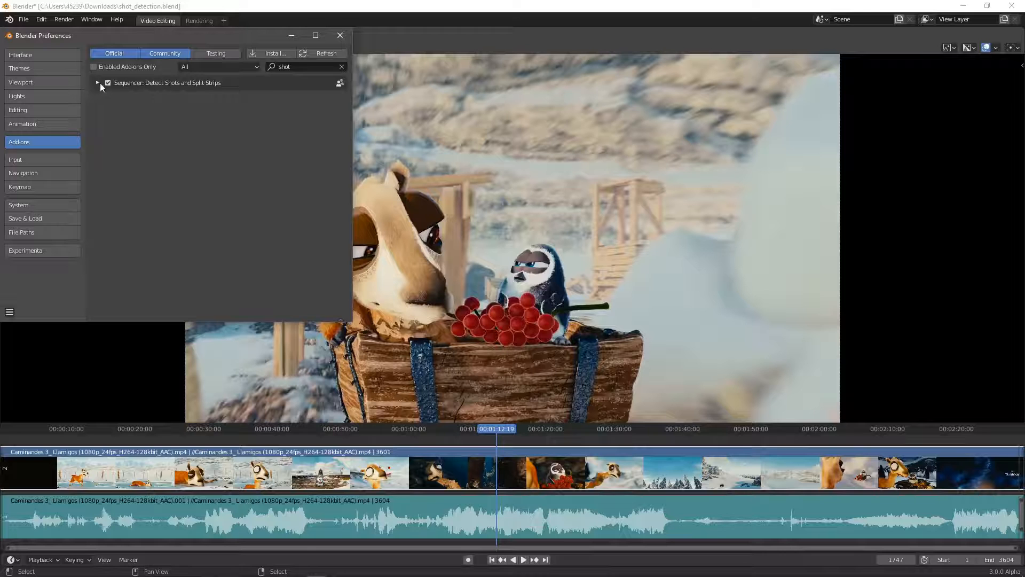
pyautogui.click(97, 82)
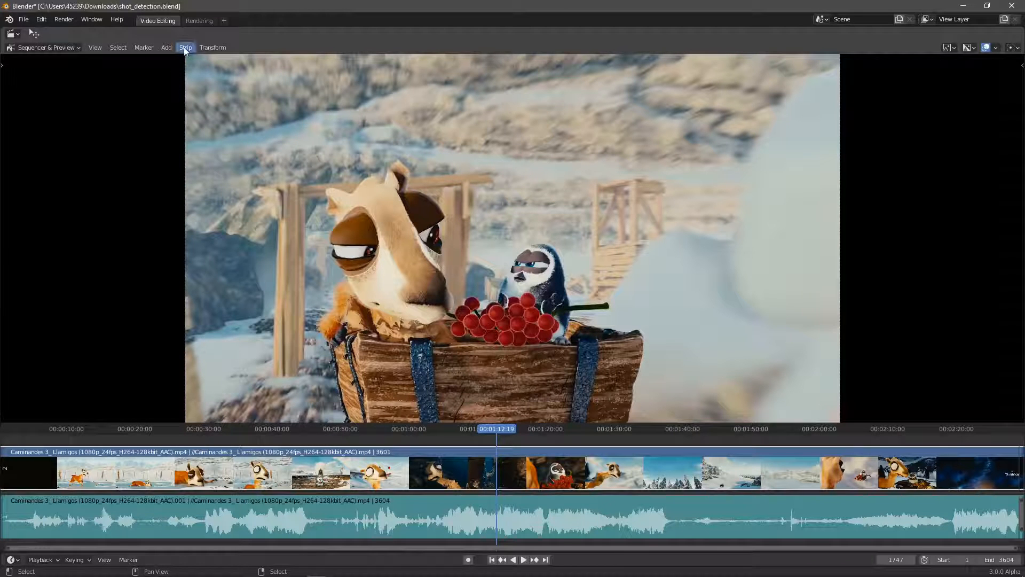
pyautogui.click(185, 47)
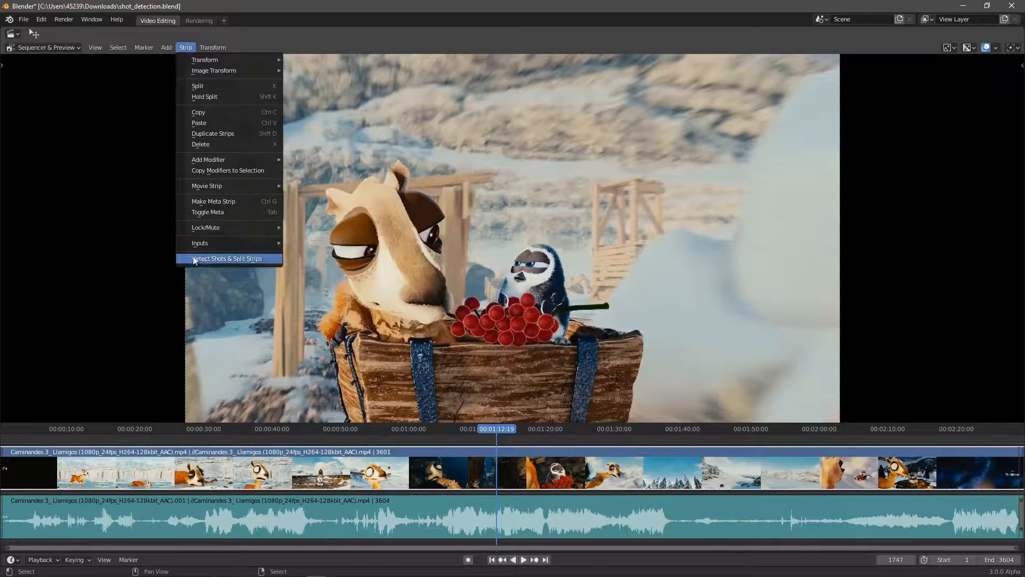
pyautogui.moveTo(229, 258)
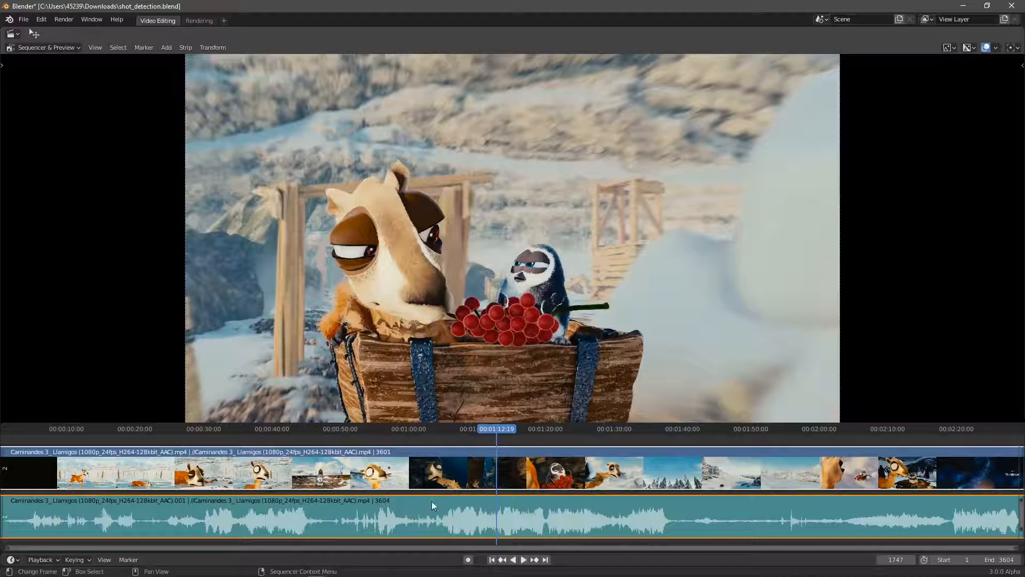
pyautogui.moveTo(410, 509)
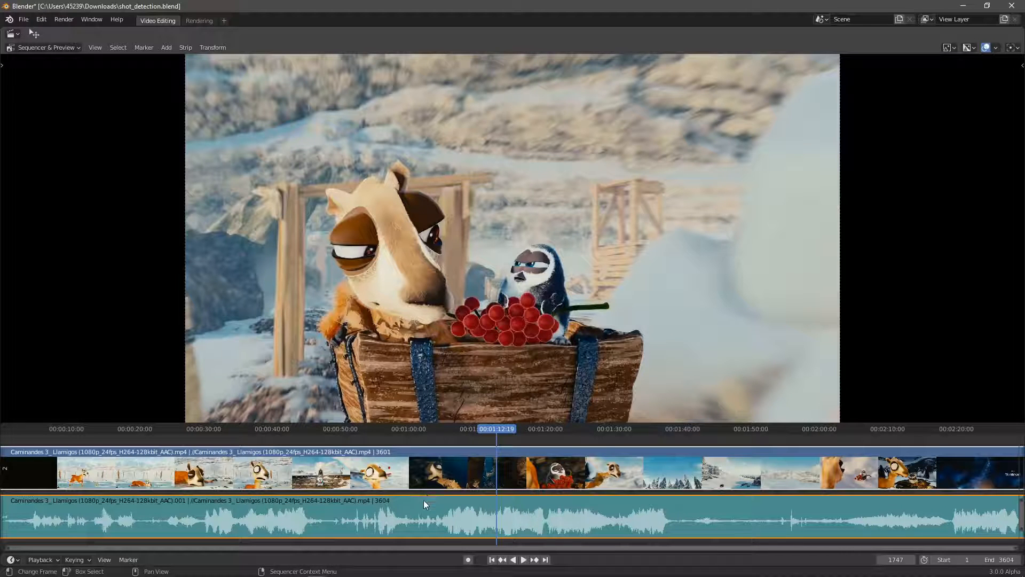
# Run Detect Shots & Split Strips from the Strip menu on the movie strip.
pyautogui.click(213, 47)
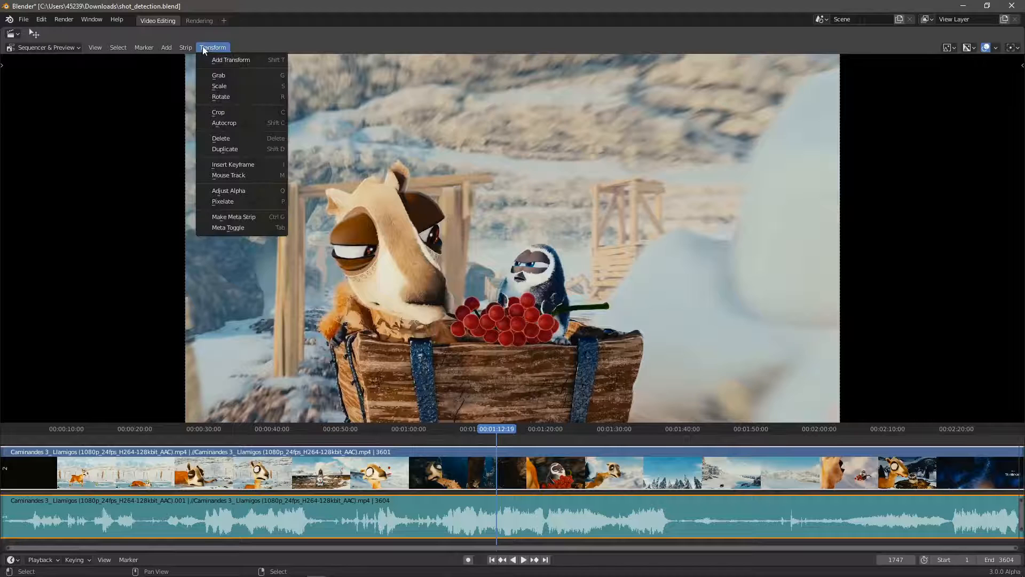
pyautogui.click(186, 47)
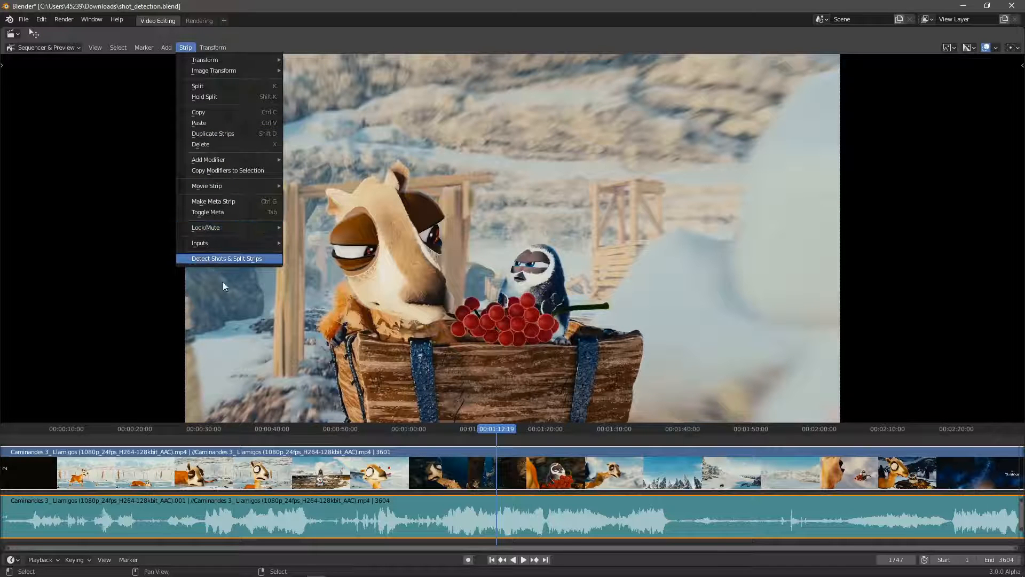
pyautogui.moveTo(293, 294)
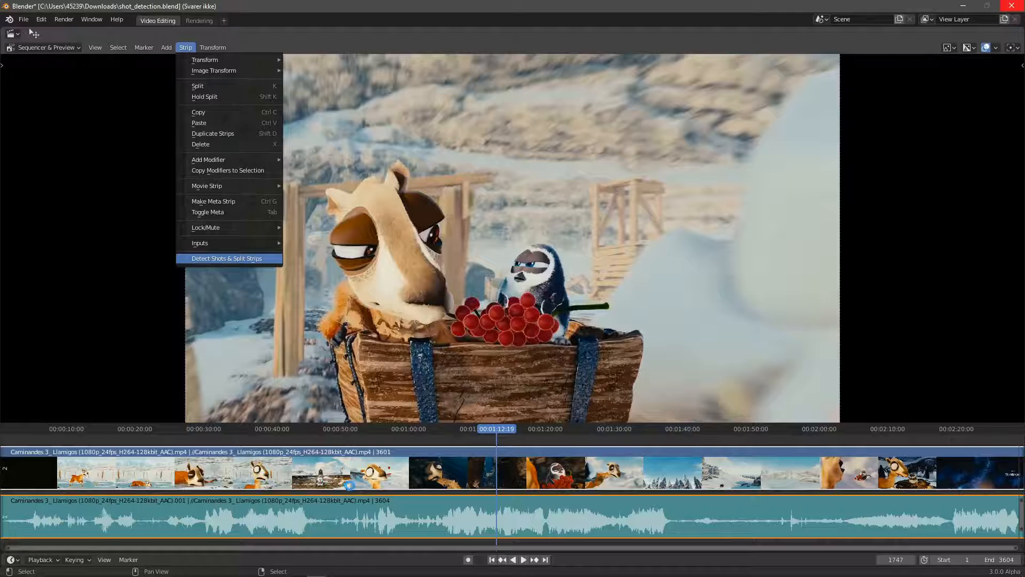
pyautogui.click(229, 258)
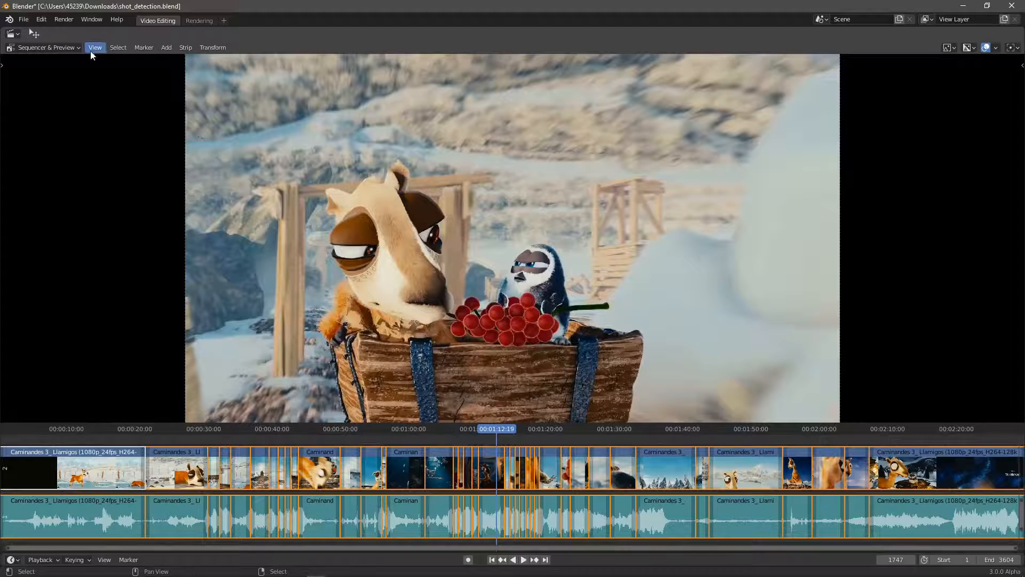
# Bring up the sequencer's View menu after the strips are split into shots.
pyautogui.click(95, 47)
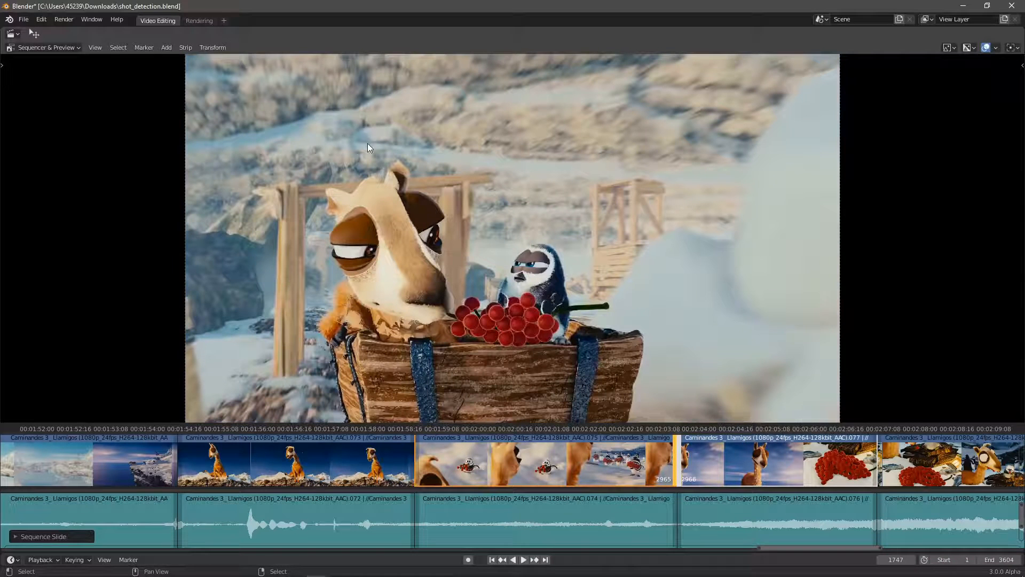
# Show the sequencer's View menu over the numbered shot strips.
pyautogui.click(95, 47)
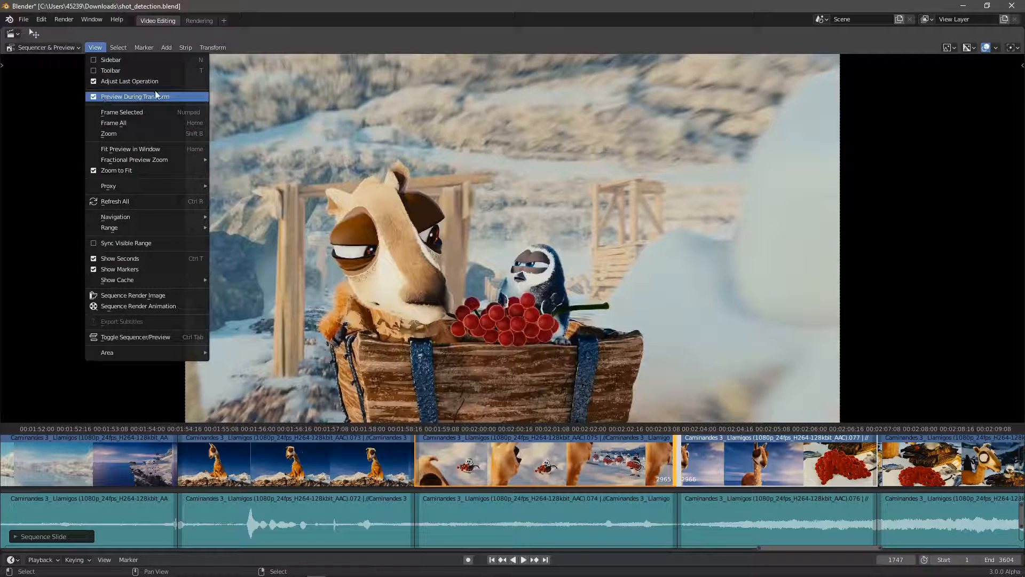